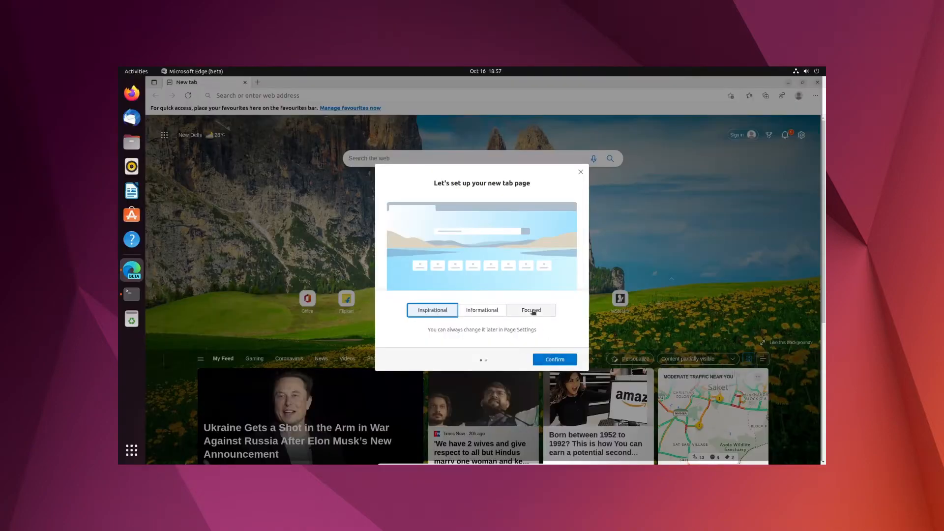
Choose the Focused layout for Edge's new tab page.
left_click(554, 359)
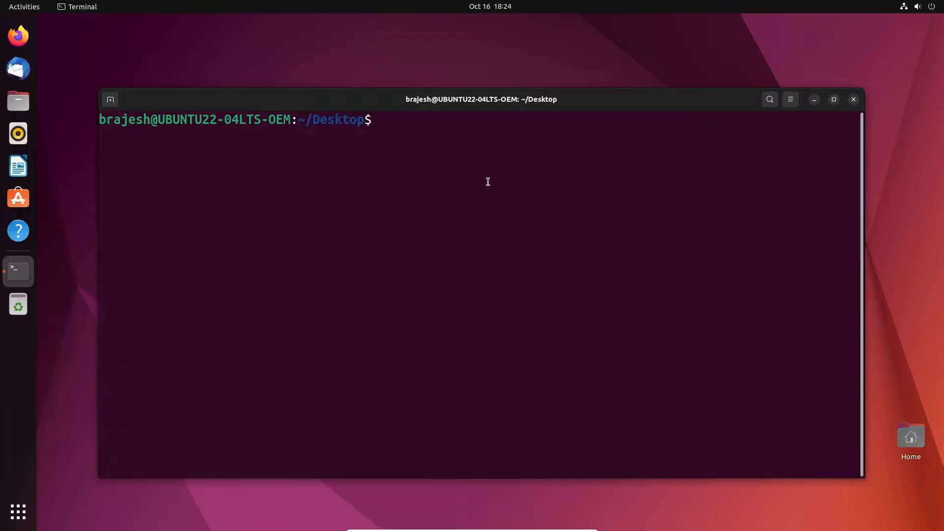
Run 'sudo apt update && sudo apt upgrade -y' and authenticate with the password.
type("sudo apt update && sudo apt upgrade -y")
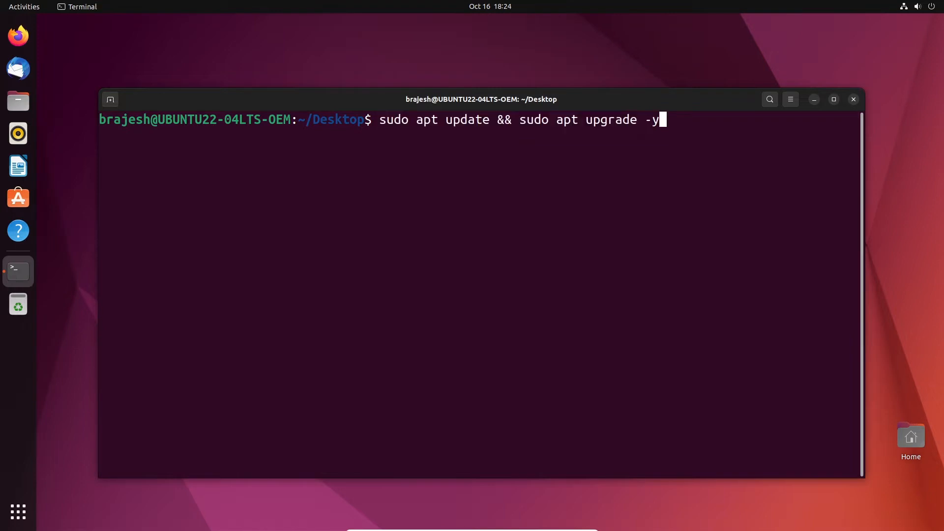
key("Return")
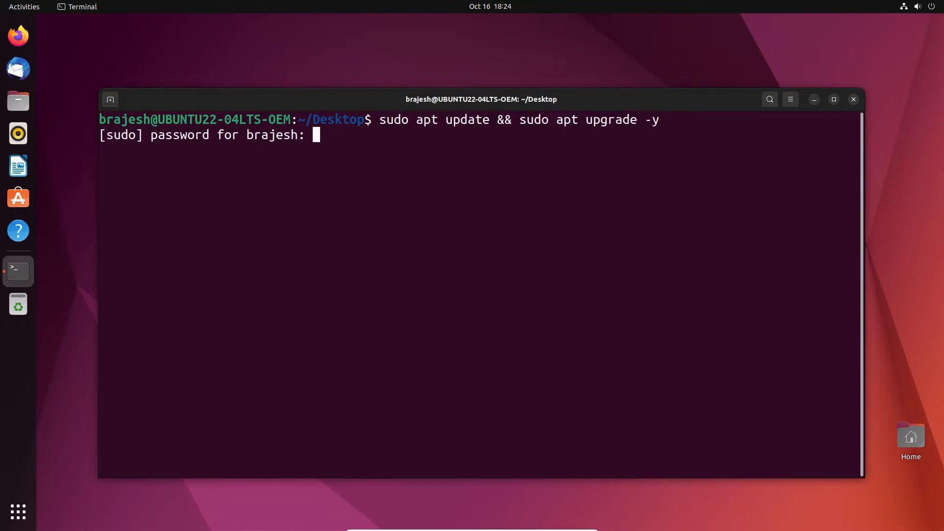
key("Return")
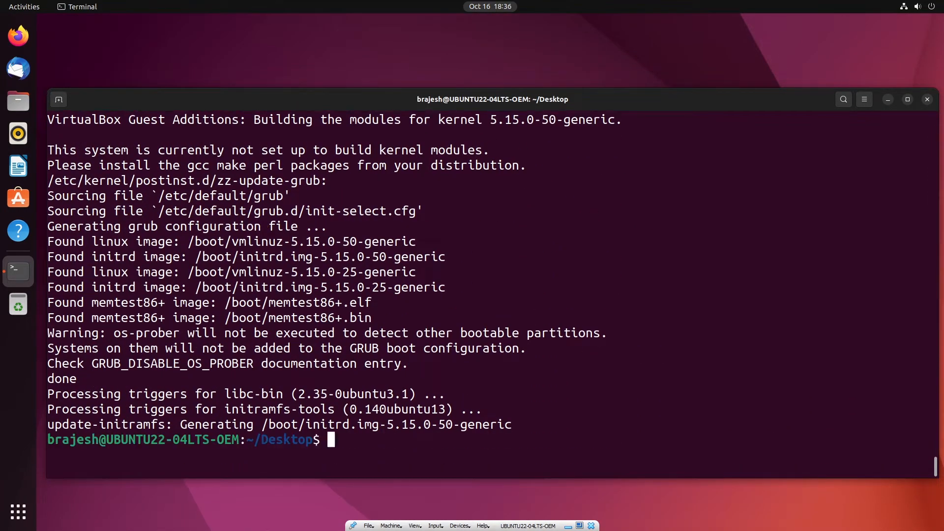
Paste and run the apt install of the HTTPS, certificate, gnupg2 and keyring prerequisites.
right_click(281, 133)
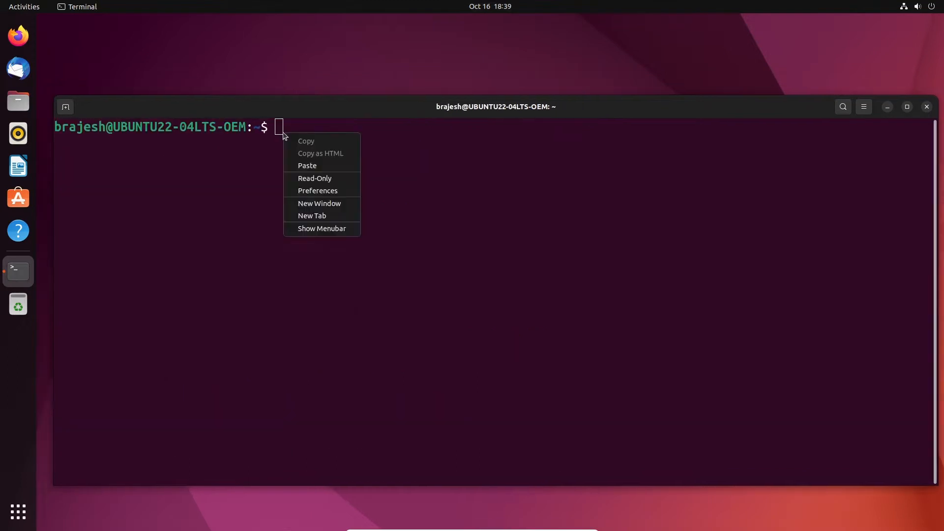
left_click(307, 166)
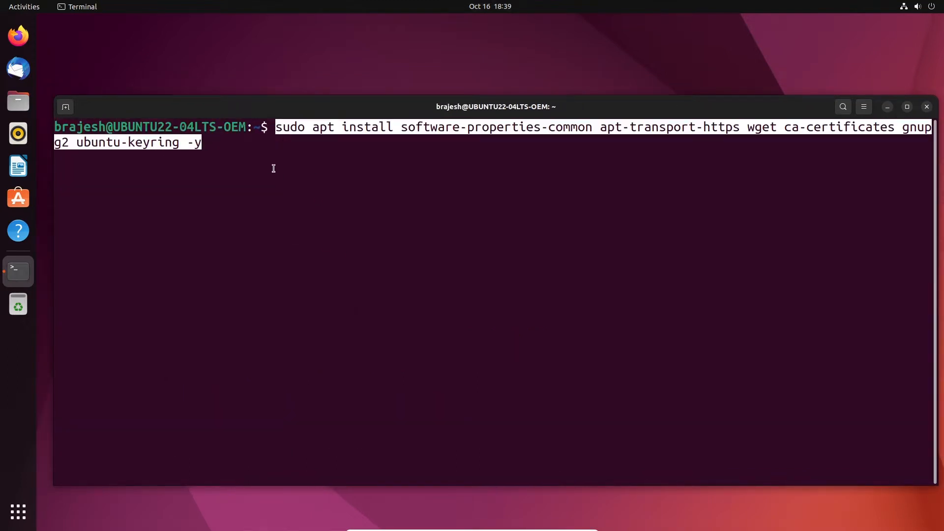
key("Return")
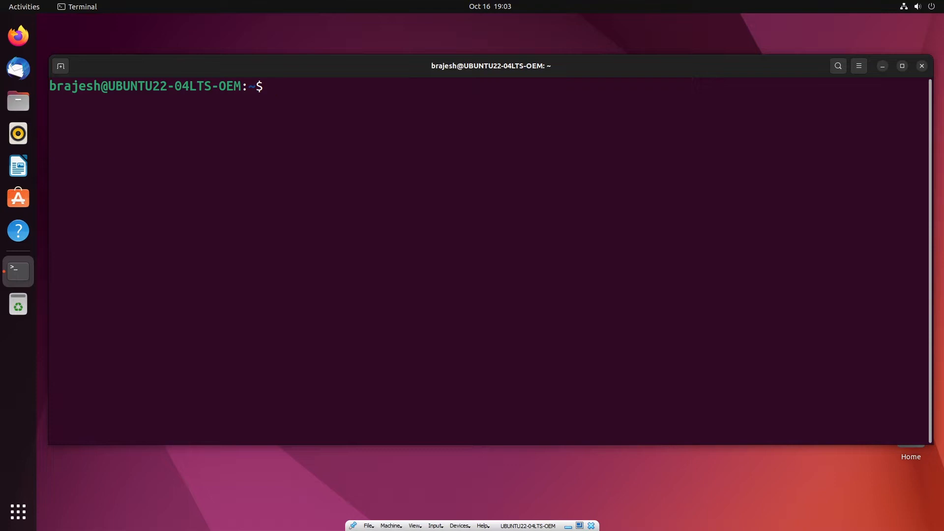
Install curl and download Microsoft's signing key, dearmoring it into microsoft.gpg.
left_click(287, 98)
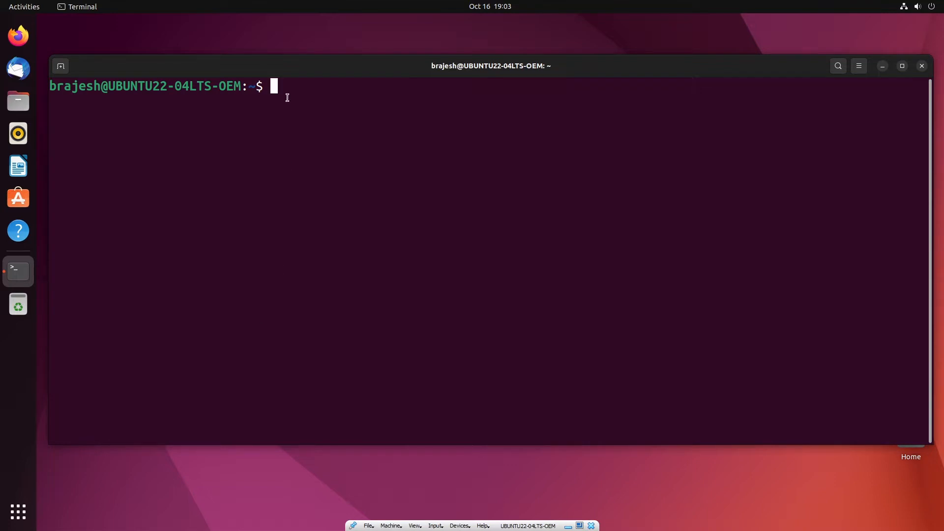
type("curl https://packages.microsoft.com/keys/microsoft.asc | gpg --dearmor > microsoft.gpg")
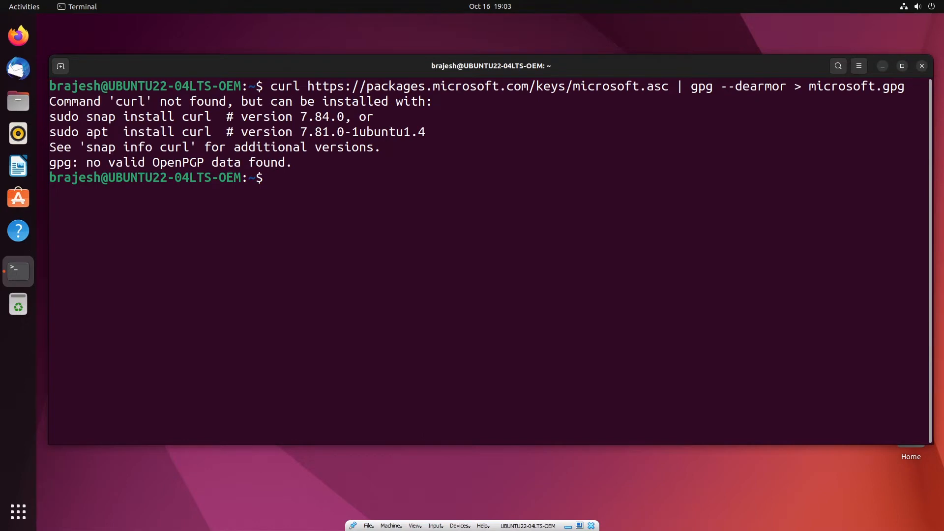
type("suo")
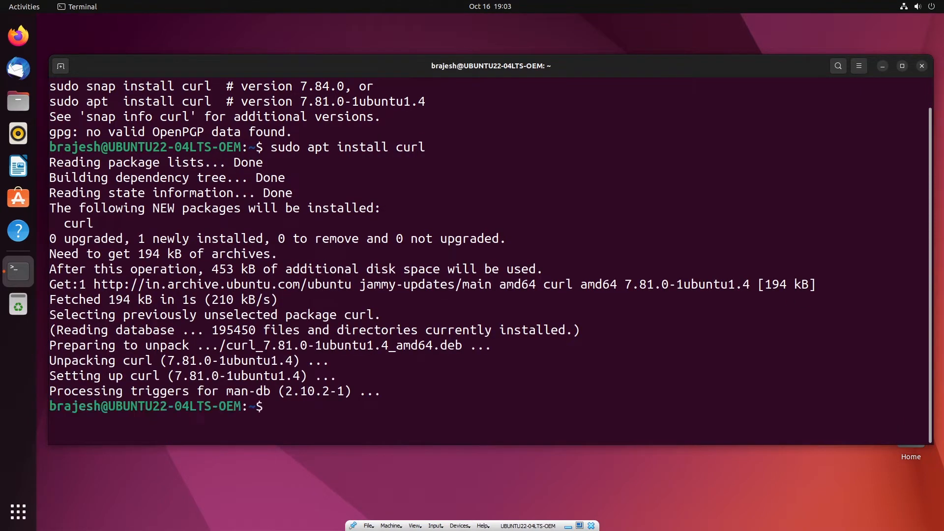
type("clea")
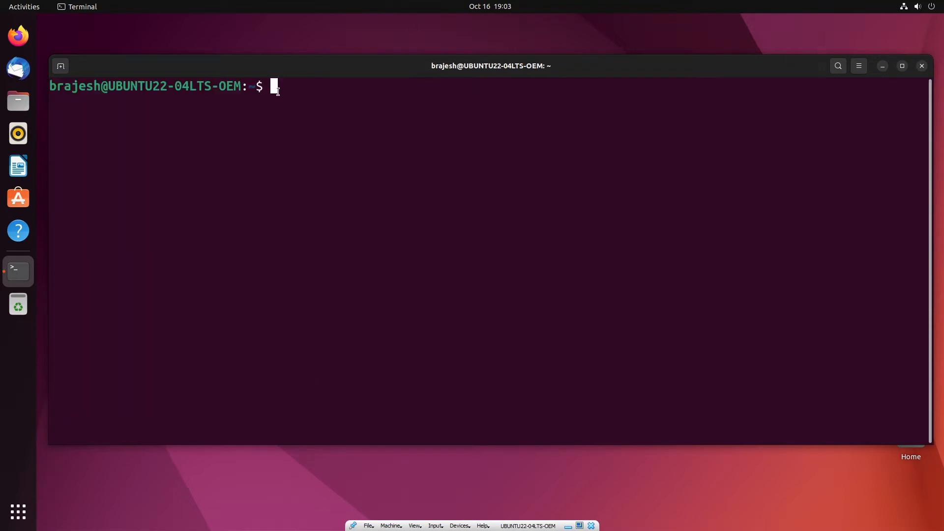
type("curl https://packages.microsoft.com/keys/microsoft.asc | gpg --dearmor > microsoft.gpg")
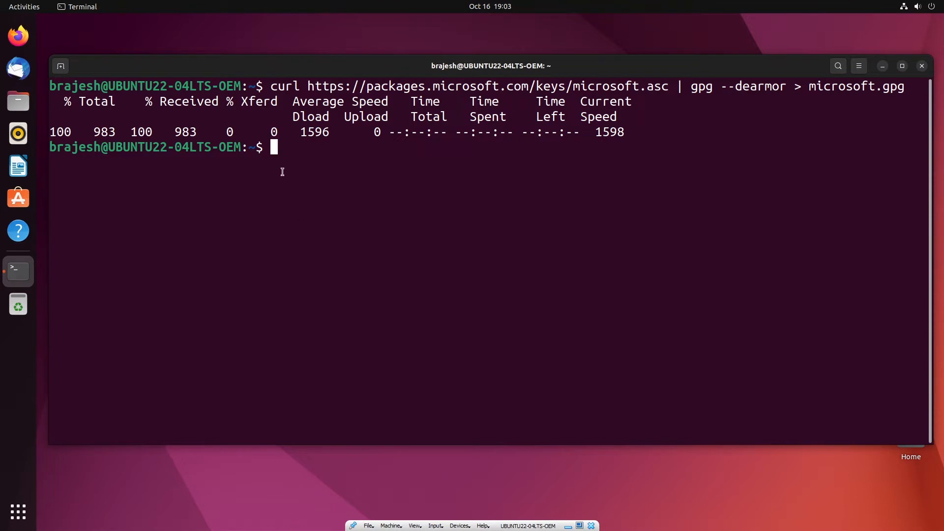
Install microsoft.gpg into /usr/share/keyrings, add the Edge beta repository, and delete the local key.
type("sudo install -o root -g root -m 644 microsoft.gpg /usr/share/keyrings/")
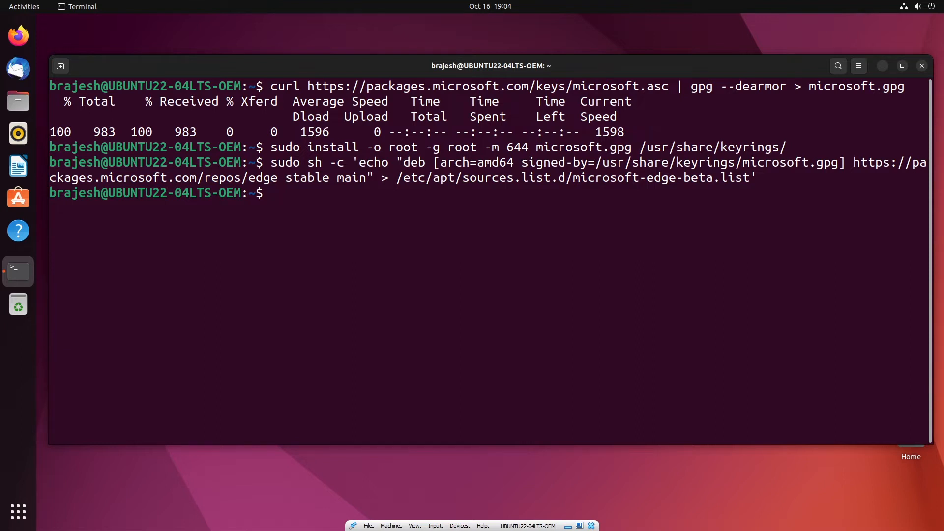
right_click(274, 193)
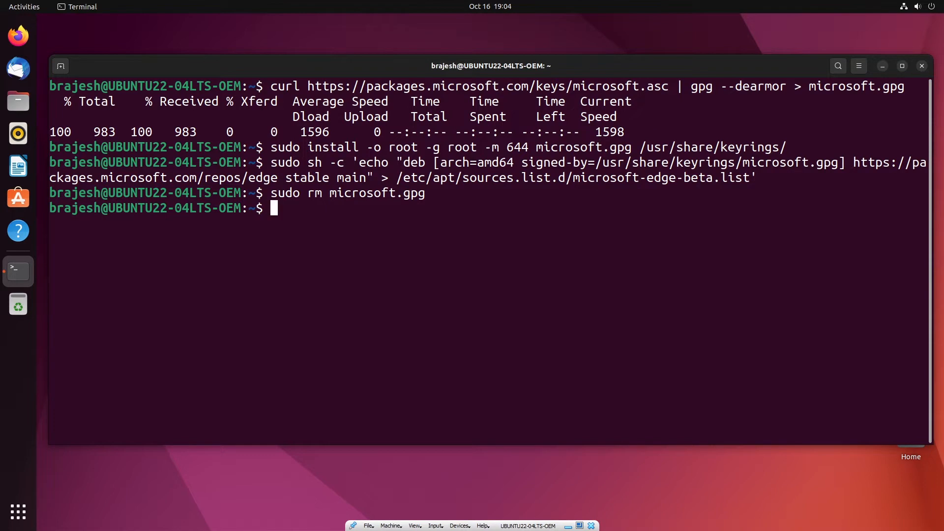
Refresh package lists with 'sudo apt update' to pick up the Microsoft Edge repository.
type("sudo apt update")
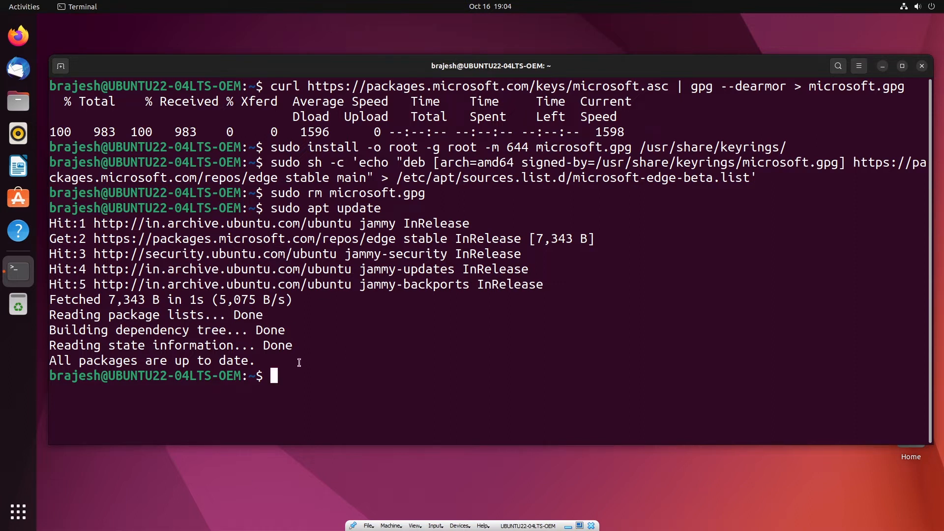
mouse_move(324, 420)
type("sudo apt install microsoft-edge-beta")
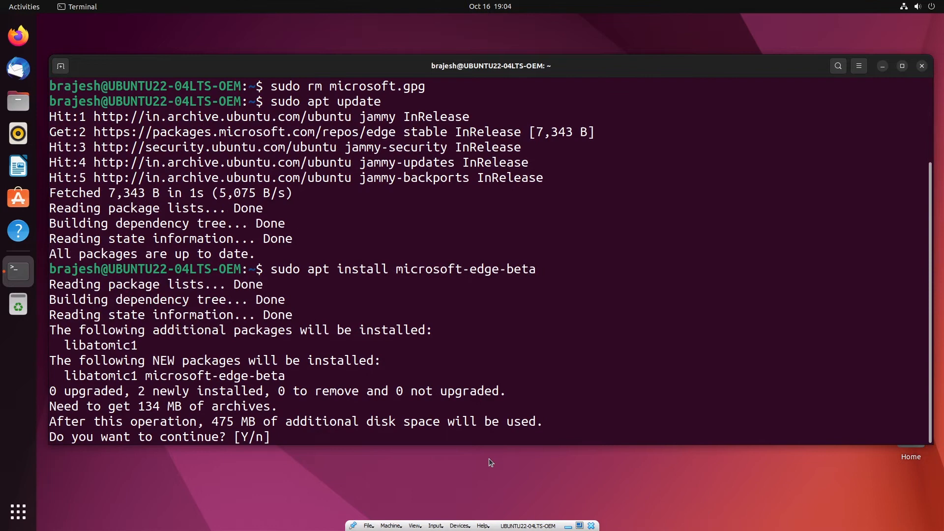
Answer Y to confirm installing microsoft-edge-beta.
type("Y")
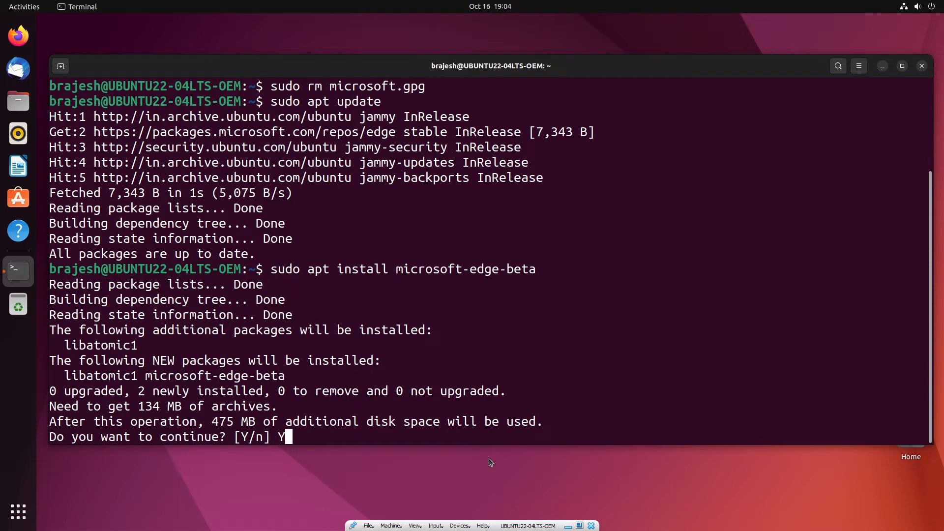
key("Return")
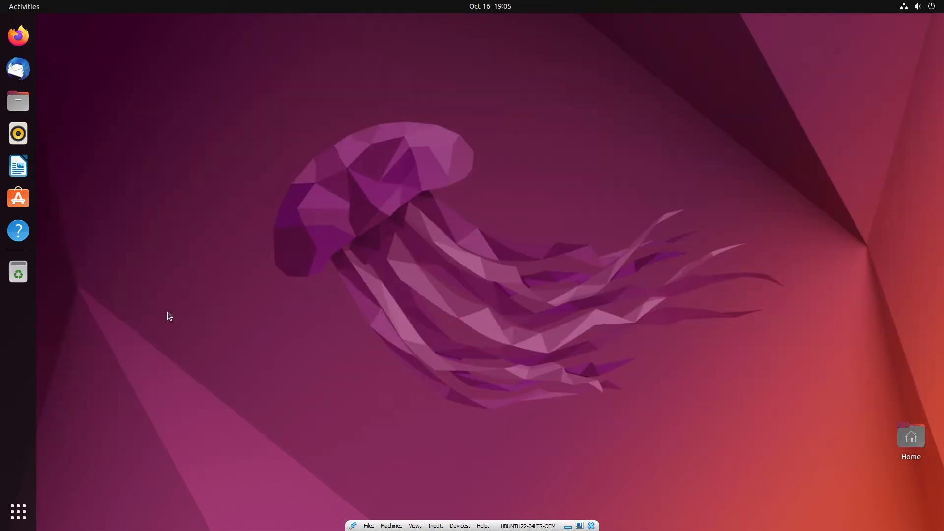
Launch Microsoft Edge beta from the applications grid and accept its welcome screen.
left_click(19, 512)
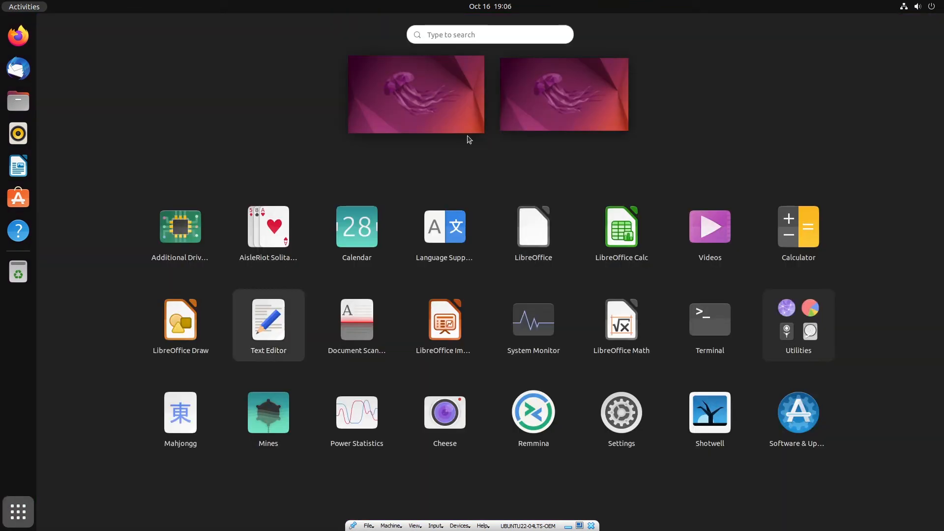
type("ed")
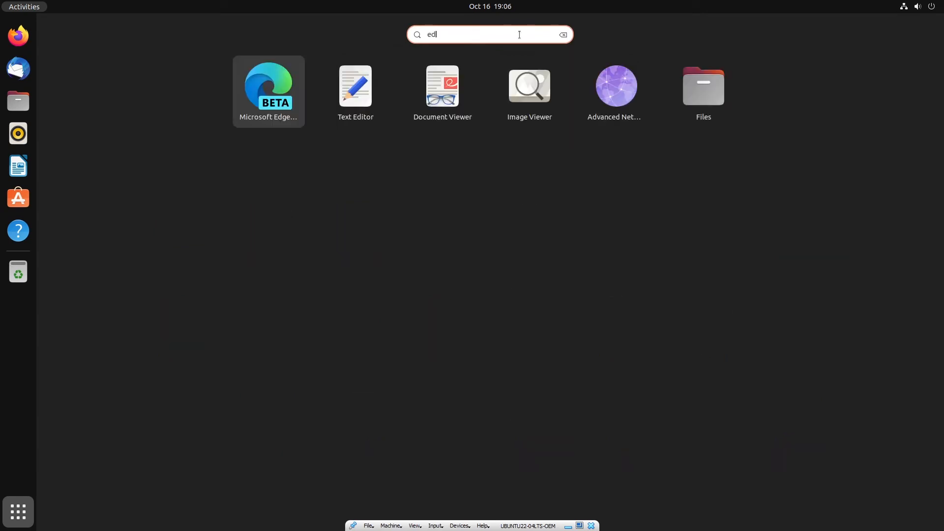
left_click(269, 86)
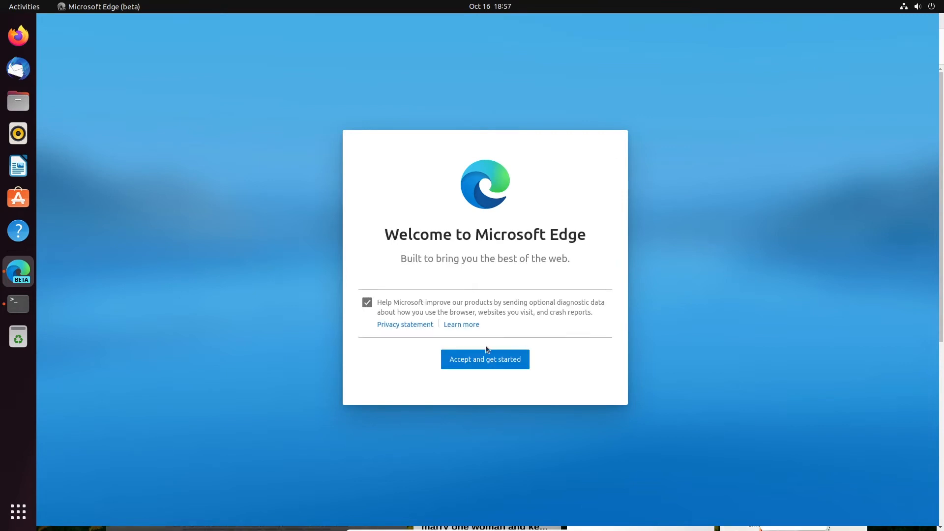
left_click(367, 303)
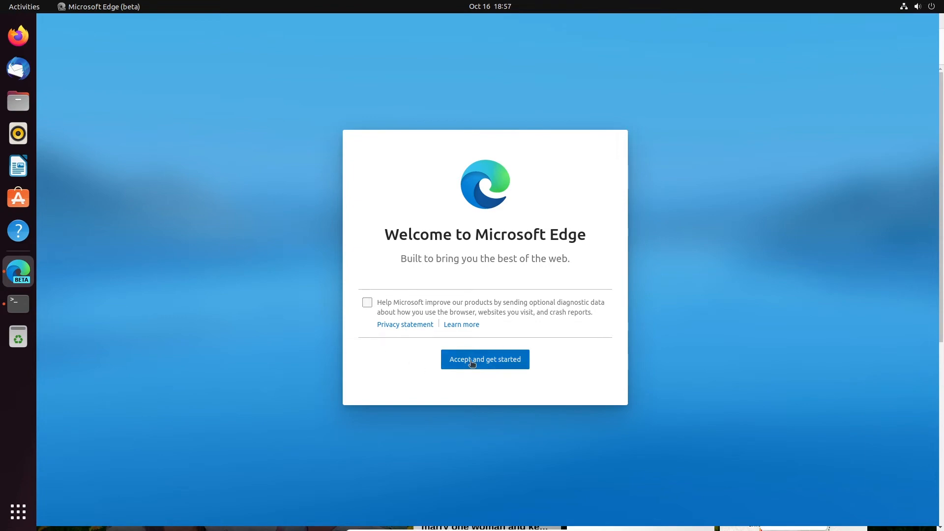
left_click(485, 359)
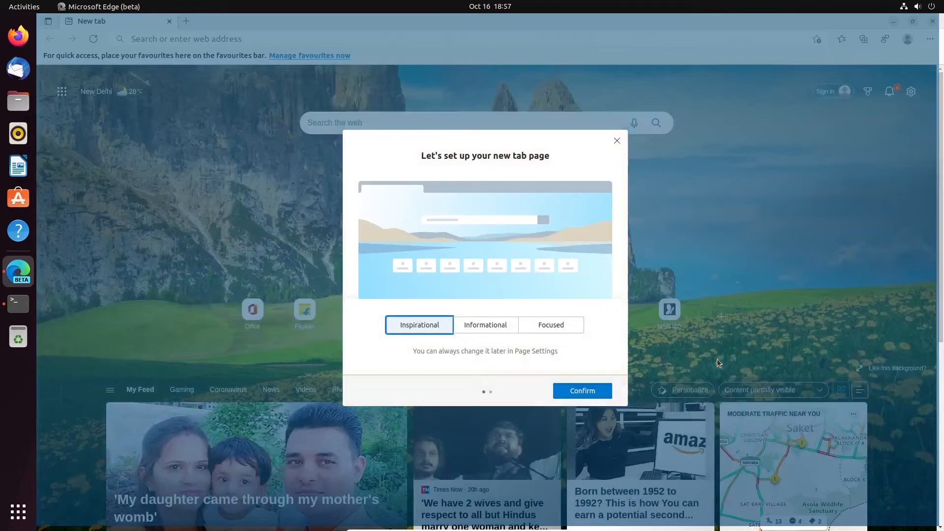
Compare the Informational and Inspirational new tab layouts, then adjust page settings.
left_click(484, 325)
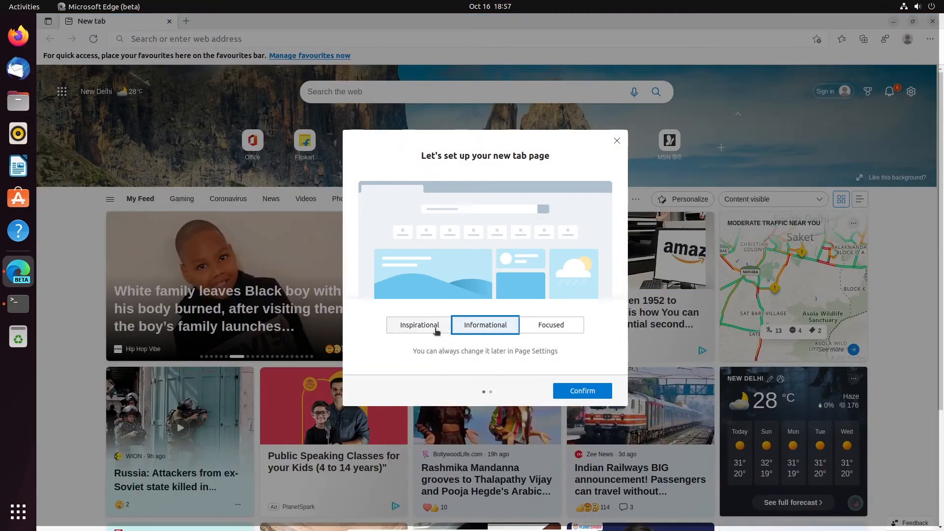
left_click(582, 390)
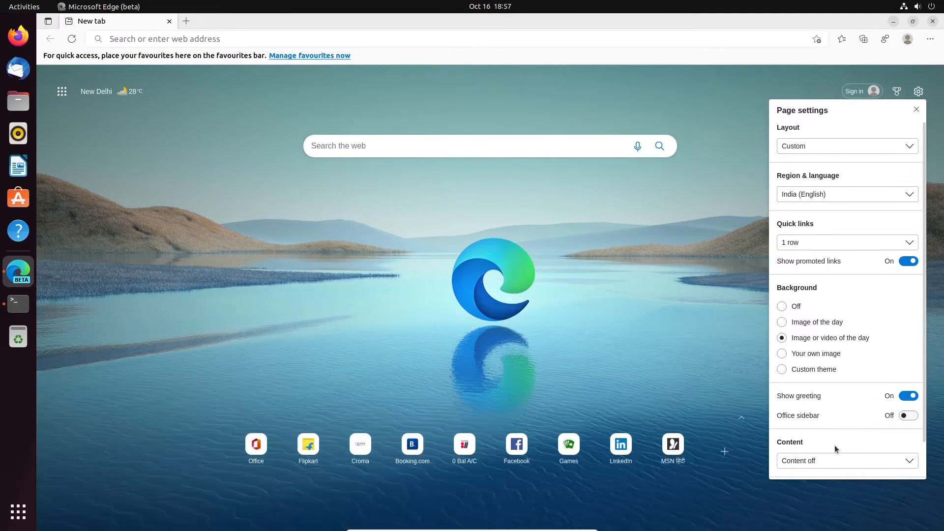
mouse_move(851, 337)
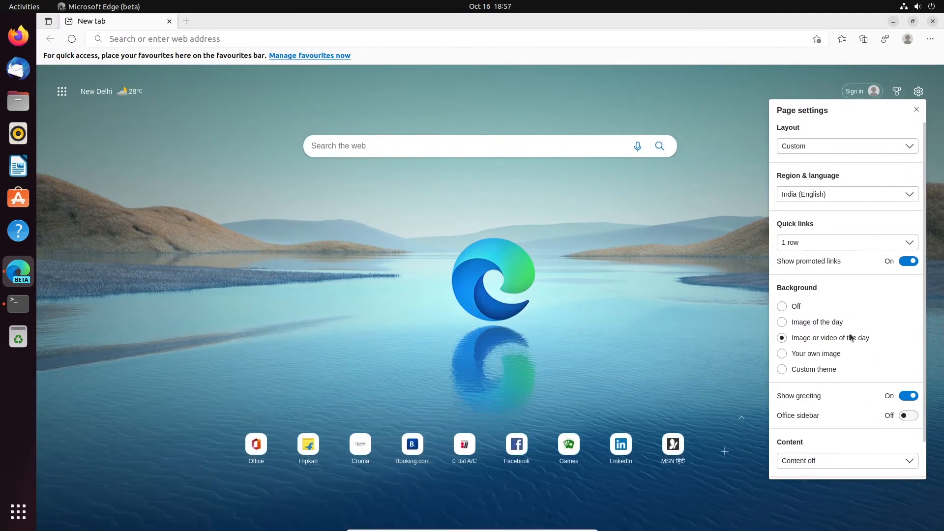
left_click(917, 109)
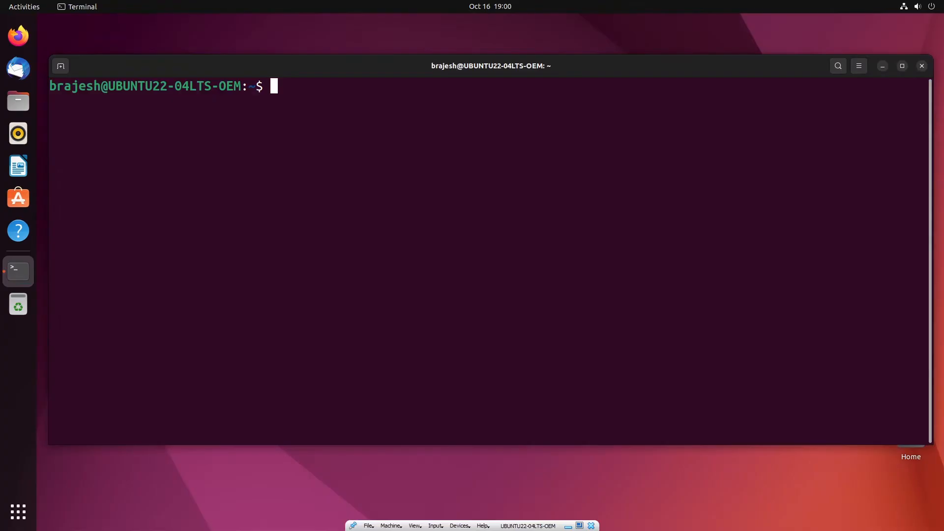
Paste 'sudo apt remove microsoft-edge-beta --purge' and confirm the purge with Y.
right_click(347, 133)
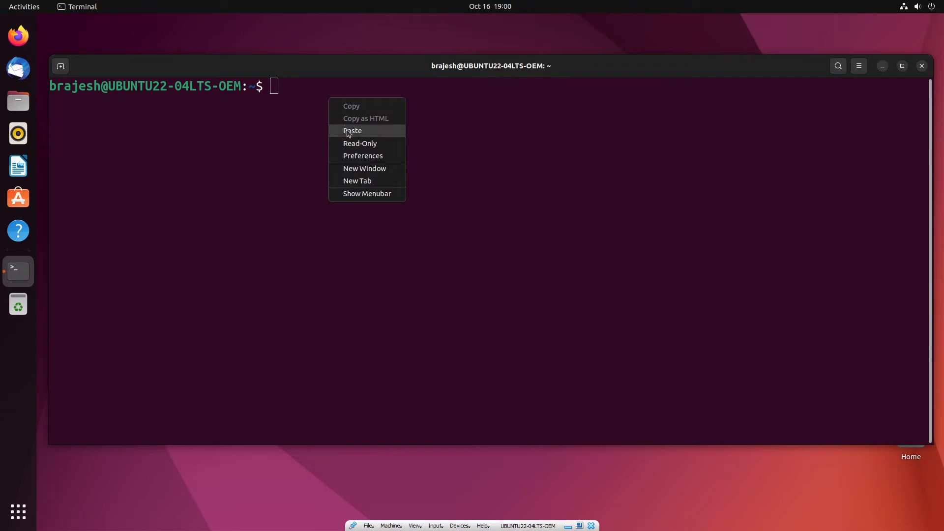
left_click(352, 131)
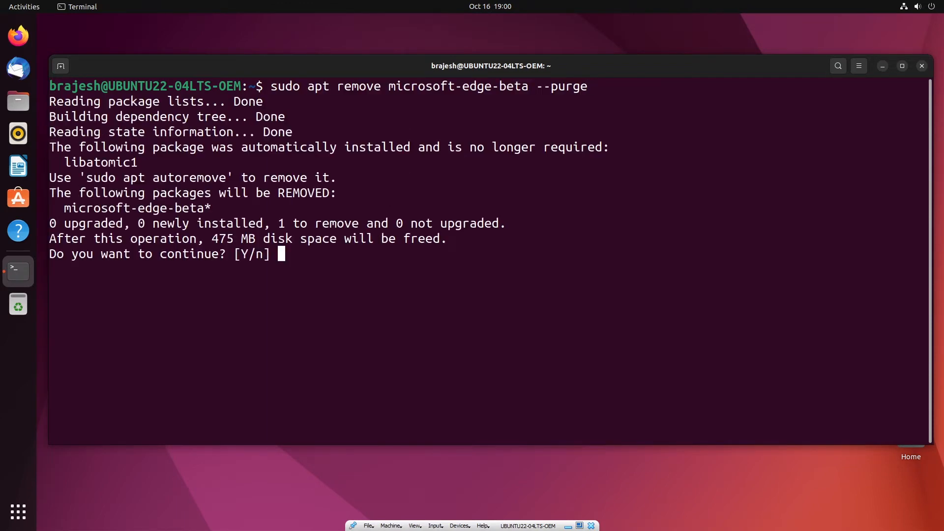
type("Y")
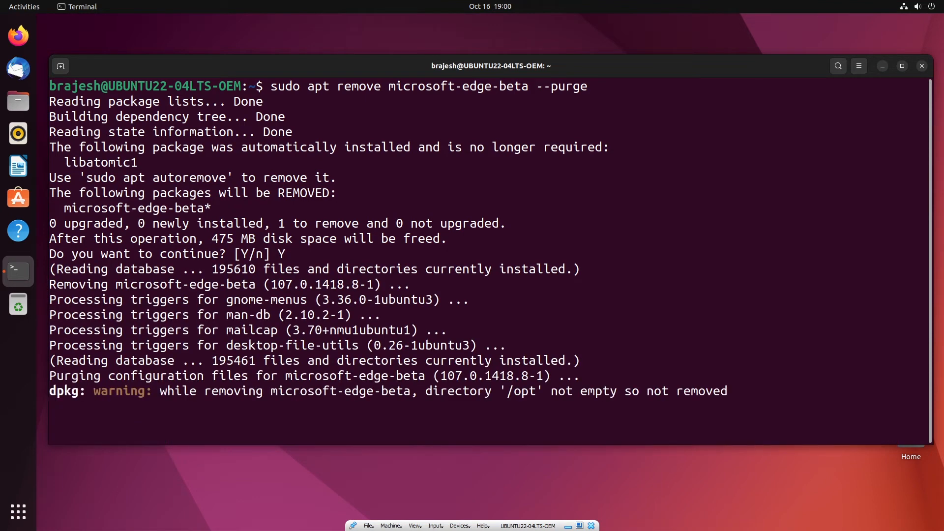
Run 'sudo apt autoclean' and 'sudo apt autoremove' to clear leftover packages.
type("sudo apt a")
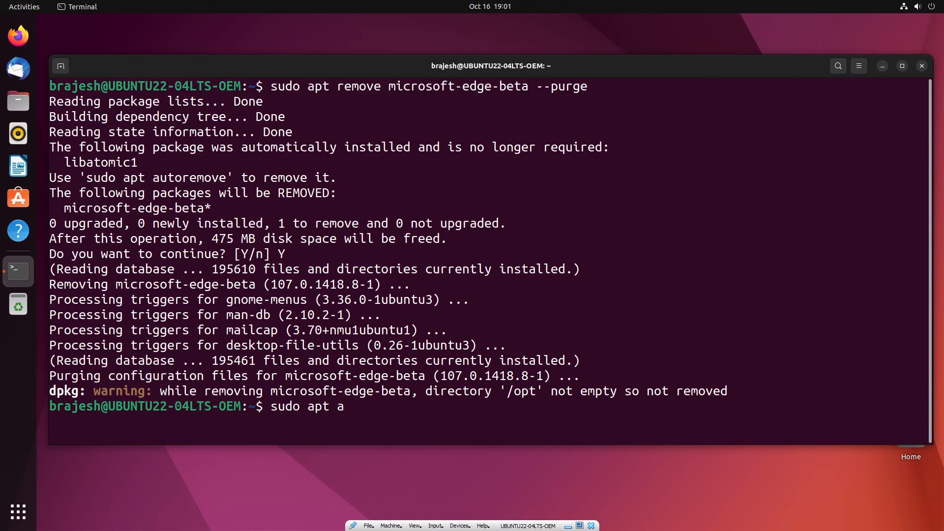
key("Return")
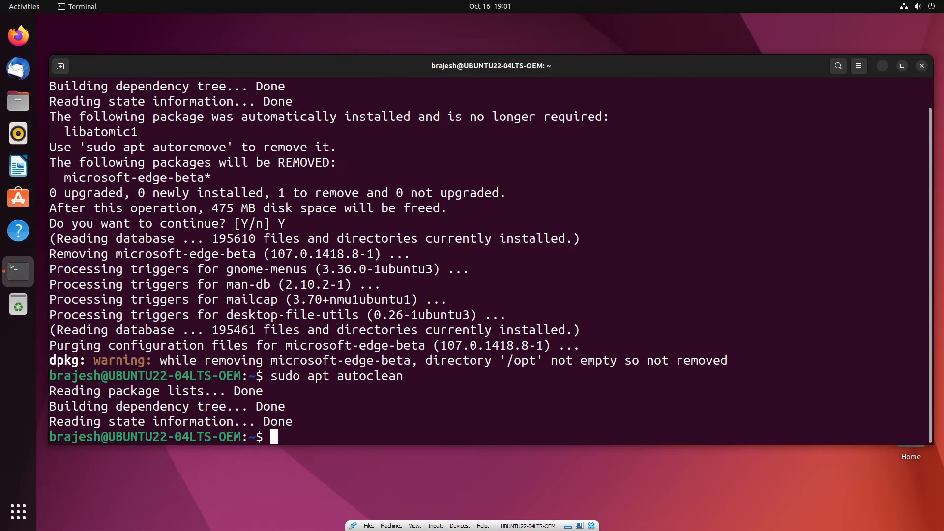
type("sudo apt autoremove")
type("Y")
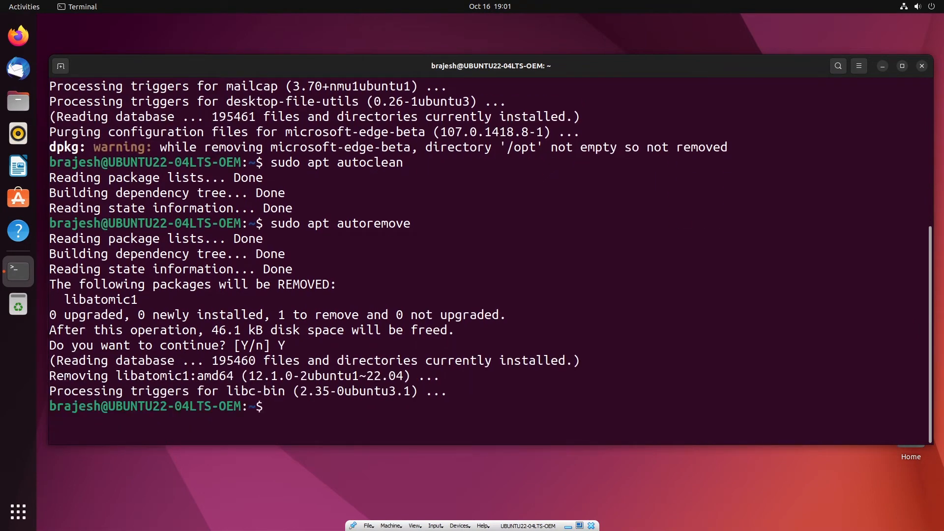
Bring up the Microsoft Edge (beta) window showing its new tab page.
left_click(18, 271)
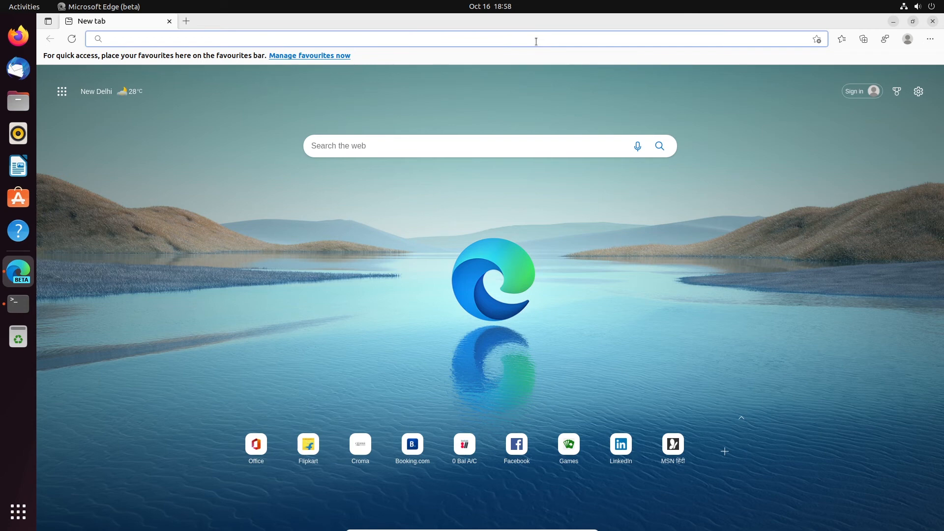
Go to youtube.com and open the tech channel's videos list.
type("youtube.com/@LearnComputerTech")
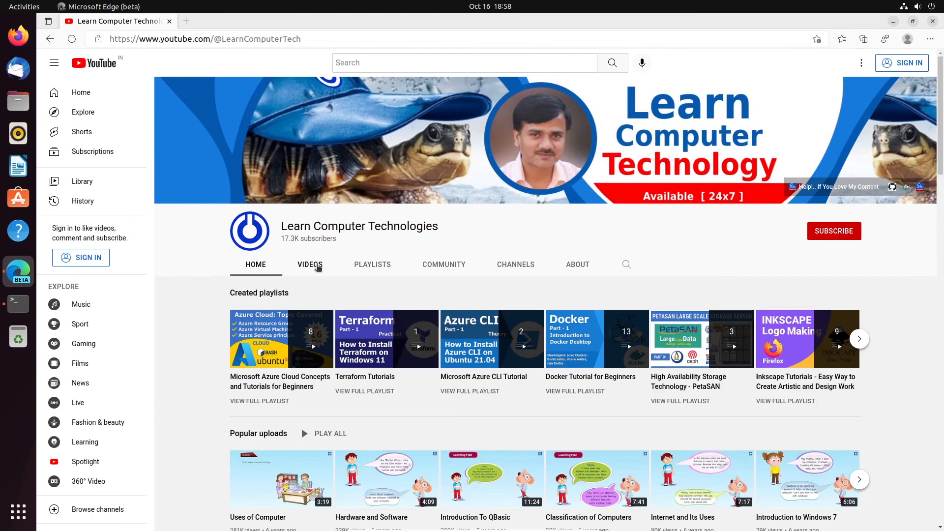
left_click(310, 265)
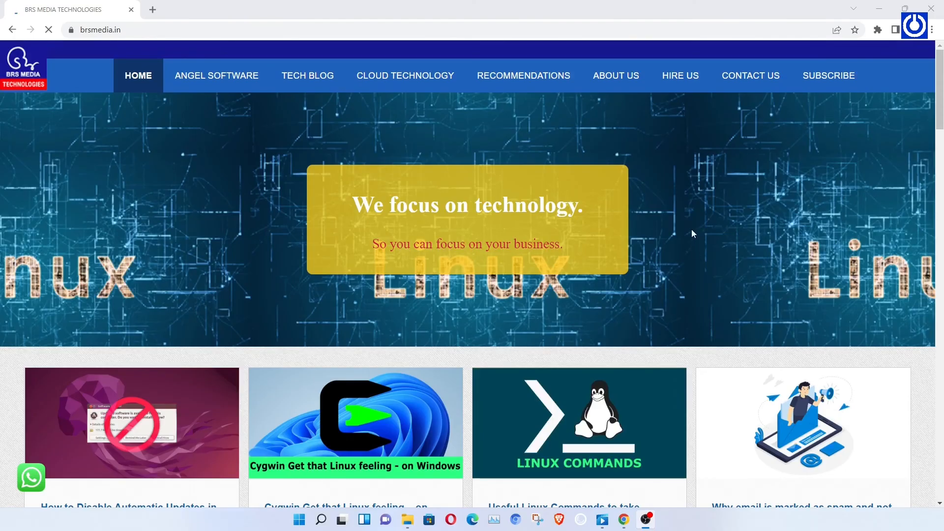
Scroll down the brsmedia.in homepage past its article cards to the Ubuntu upgrade post.
scroll("down", 3)
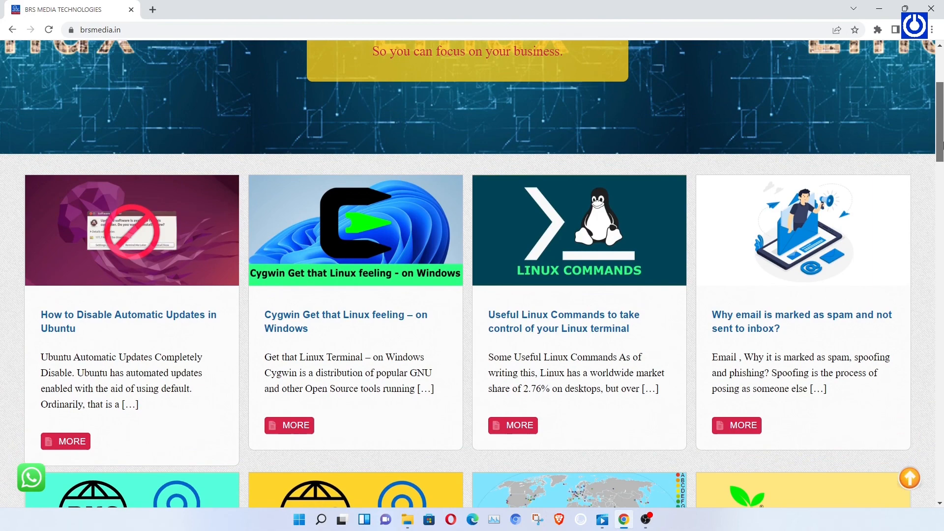
scroll("down", 3)
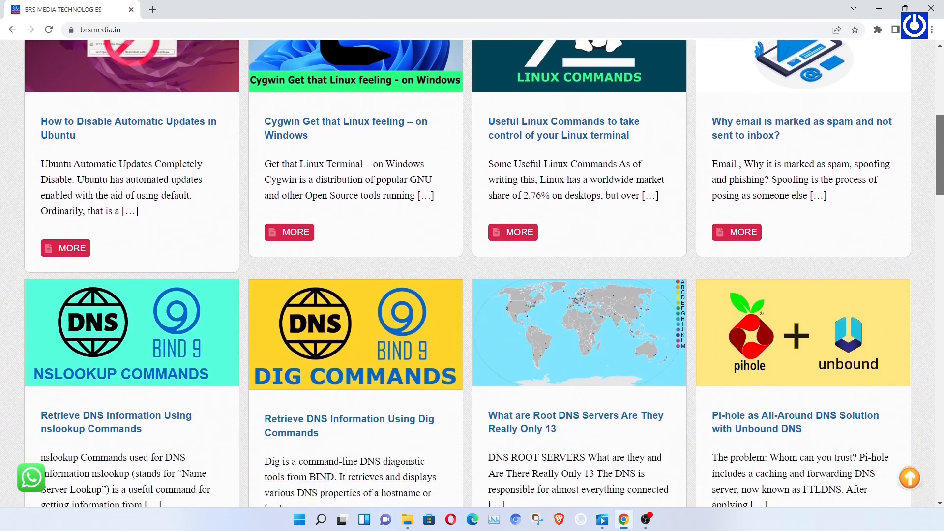
scroll("down", 3)
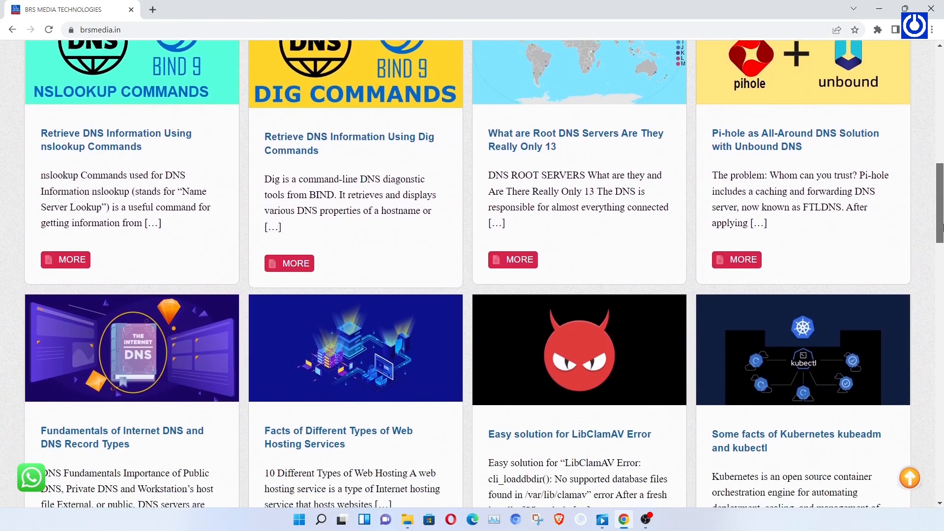
scroll("down", 3)
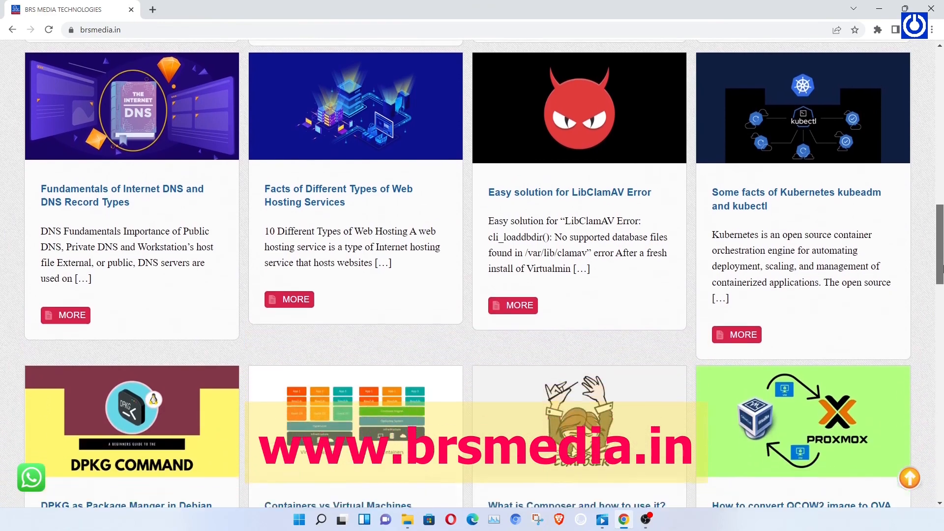
scroll("down", 3)
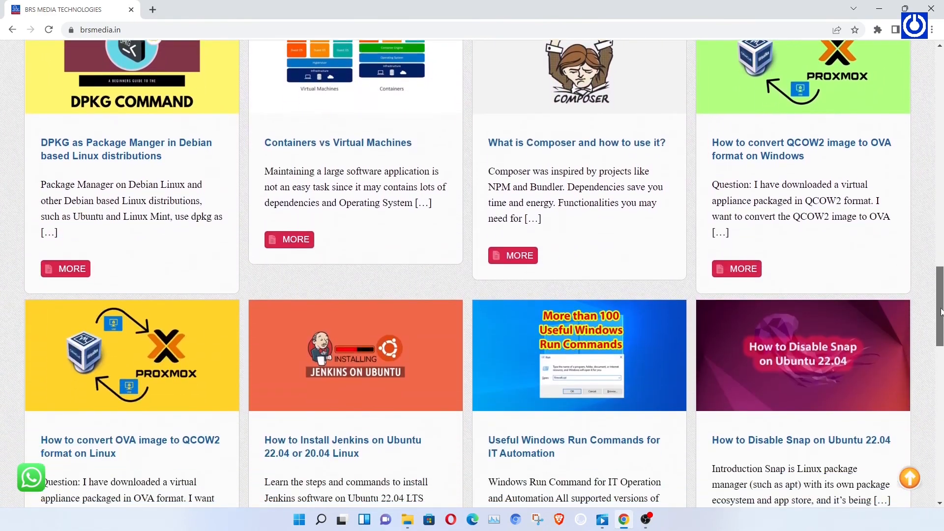
scroll("down", 3)
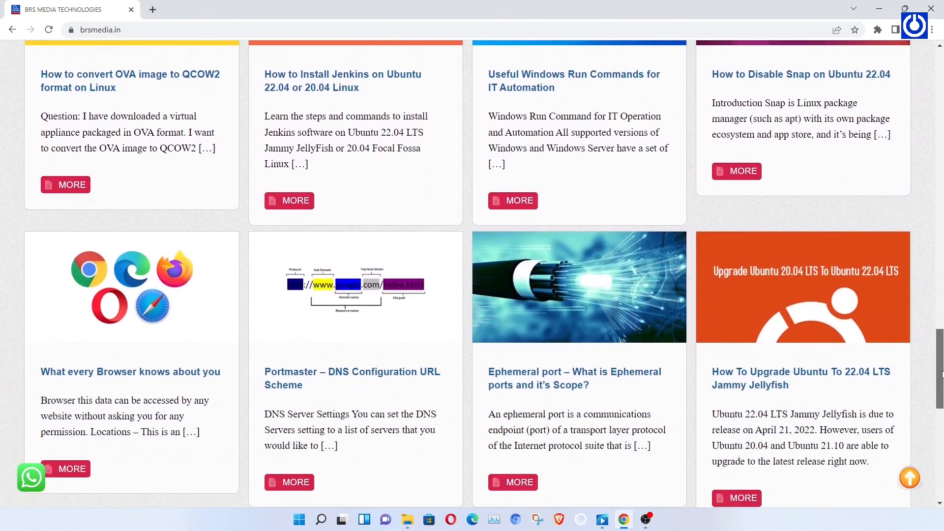